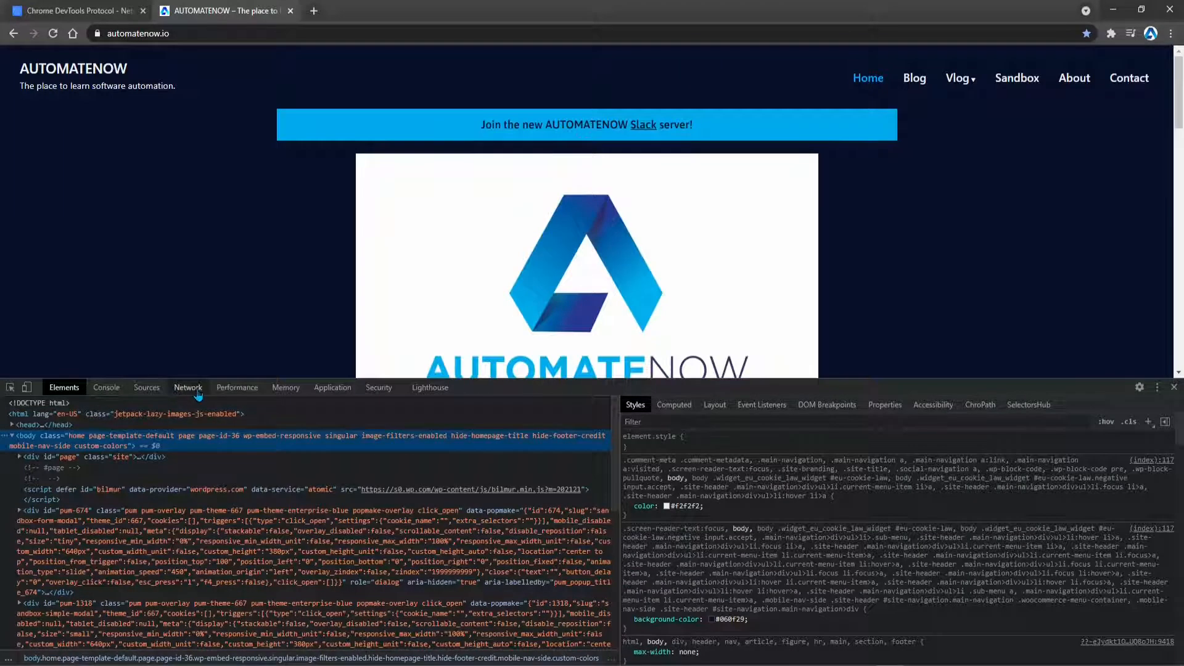
- Show the Network panel's throttling presets, including the Offline option
{"action": "left_click", "coordinate": [188, 387]}
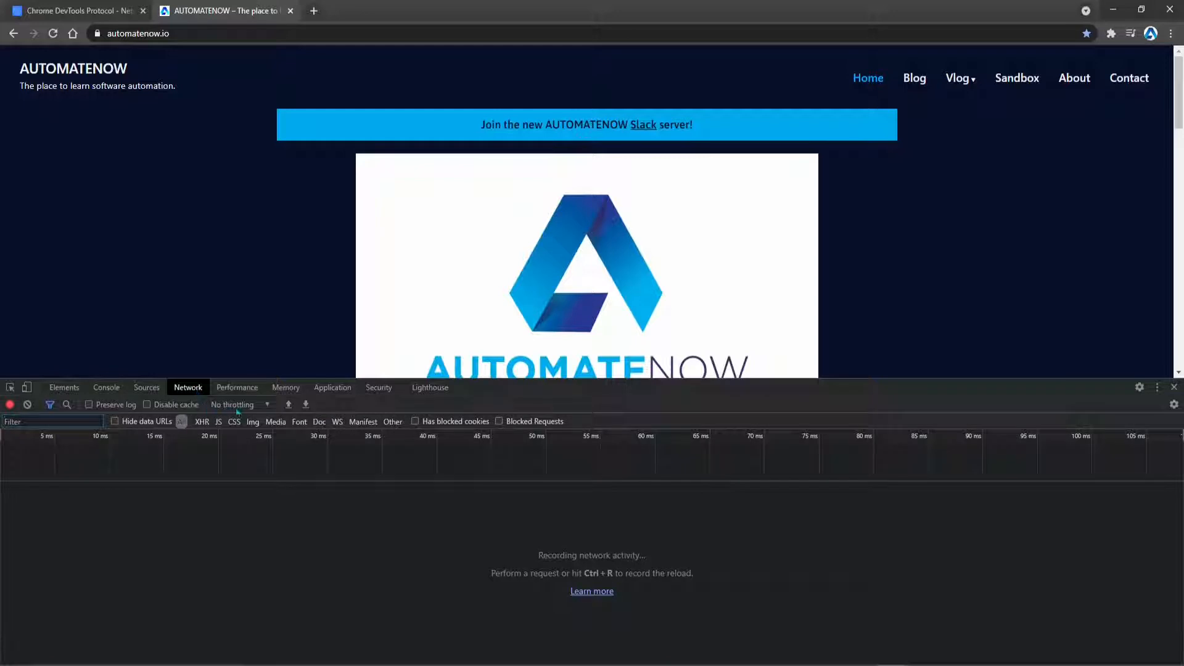
{"action": "left_click", "coordinate": [238, 404]}
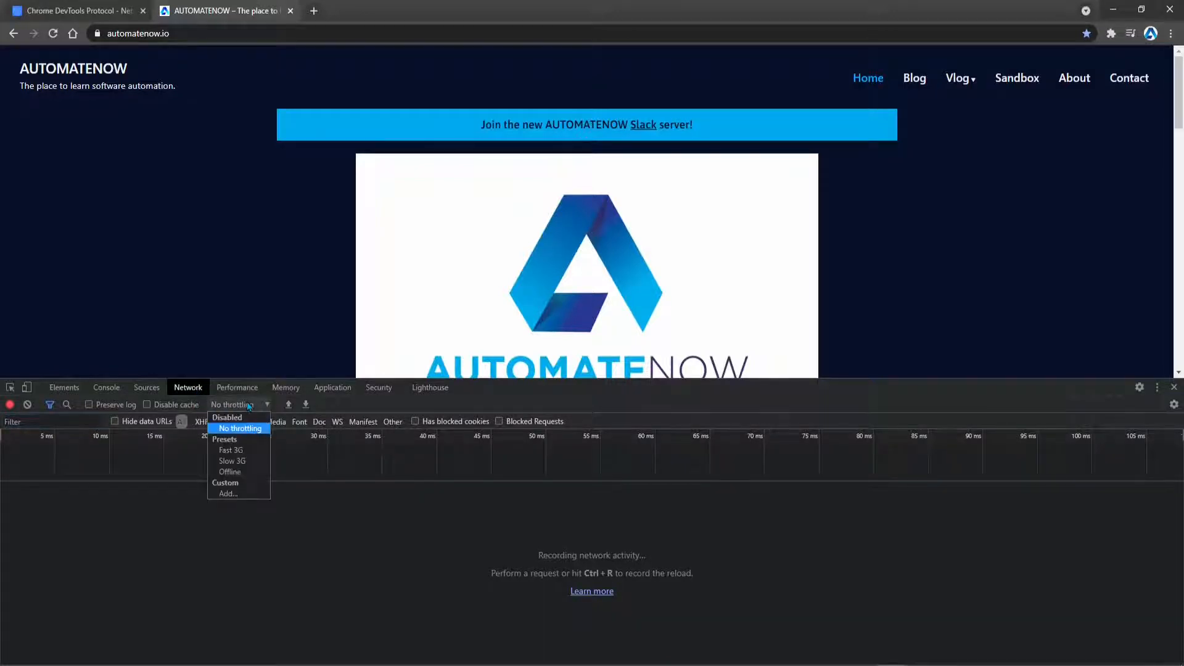
{"action": "left_click", "coordinate": [229, 471]}
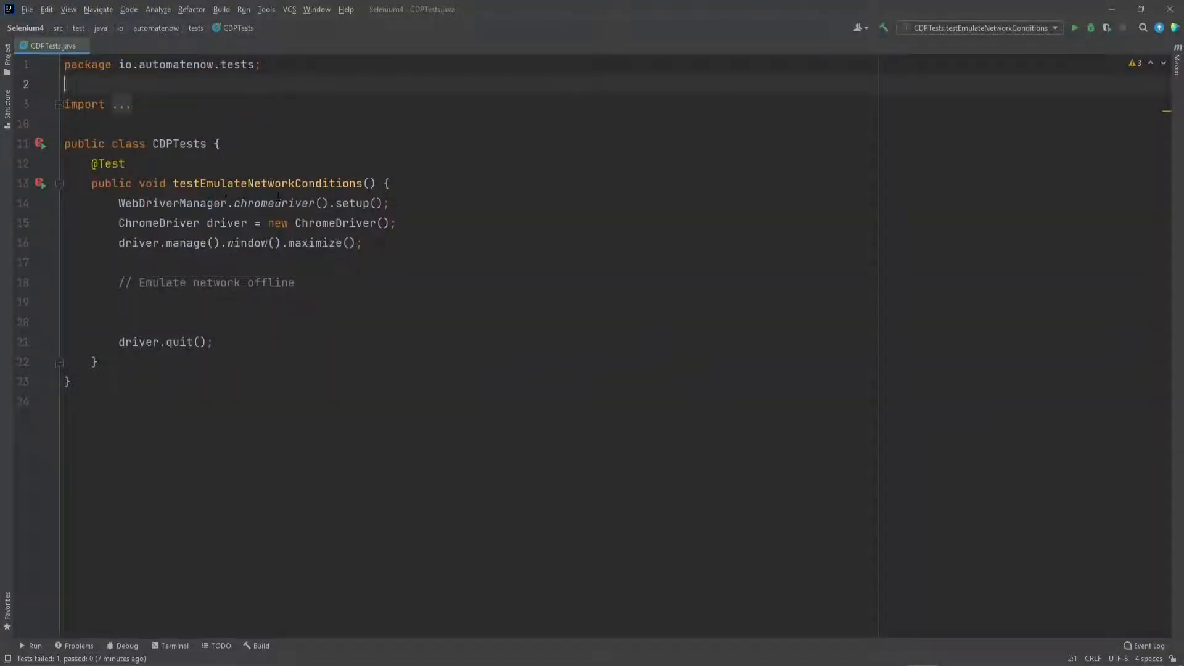
{"action": "triple_click", "coordinate": [204, 281]}
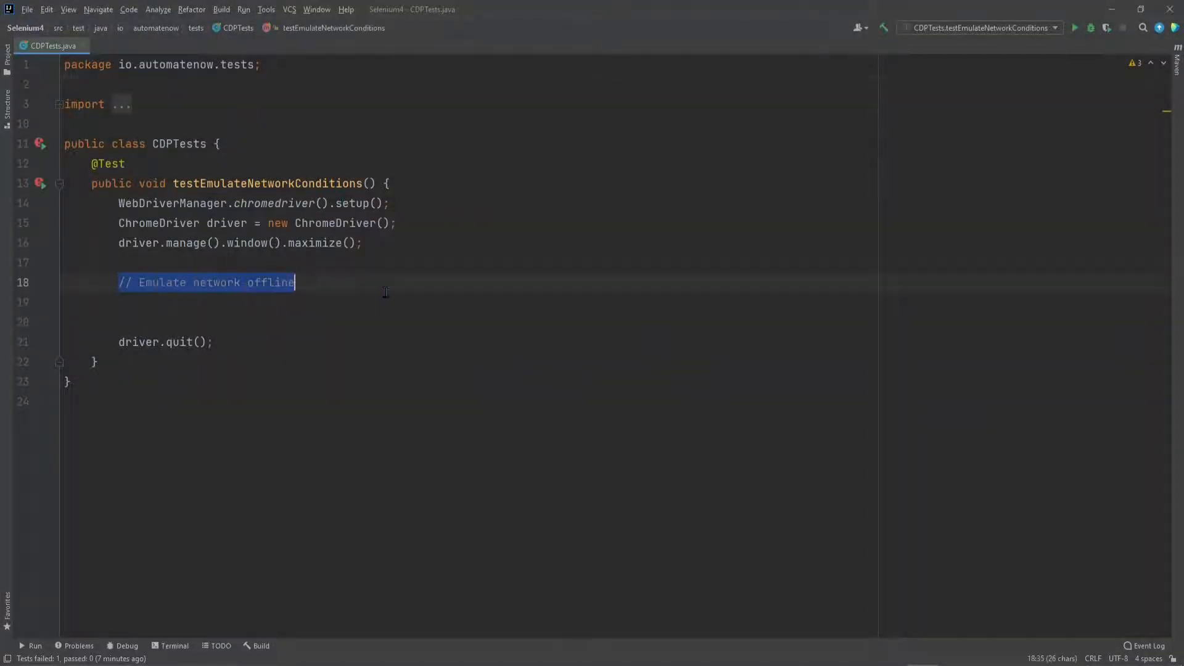
{"action": "left_click", "coordinate": [196, 302]}
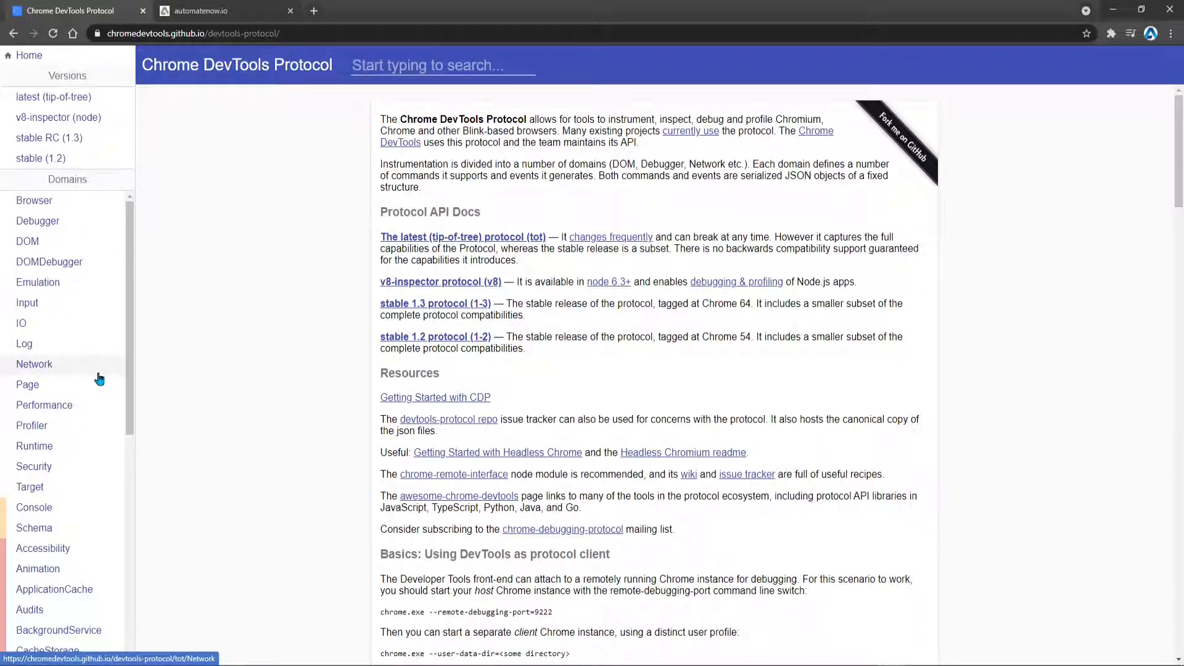
- View Network.emulateNetworkConditions in the CDP docs with its offline, latency and throughput parameters
{"action": "left_click", "coordinate": [35, 364]}
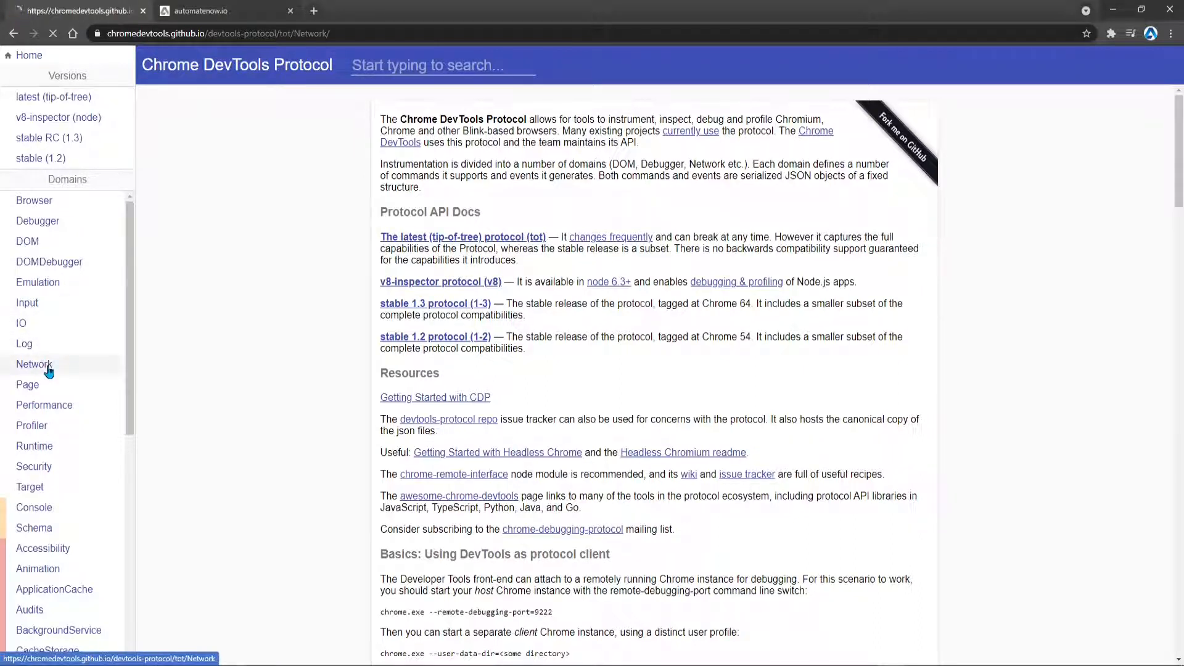
{"action": "left_click", "coordinate": [35, 364]}
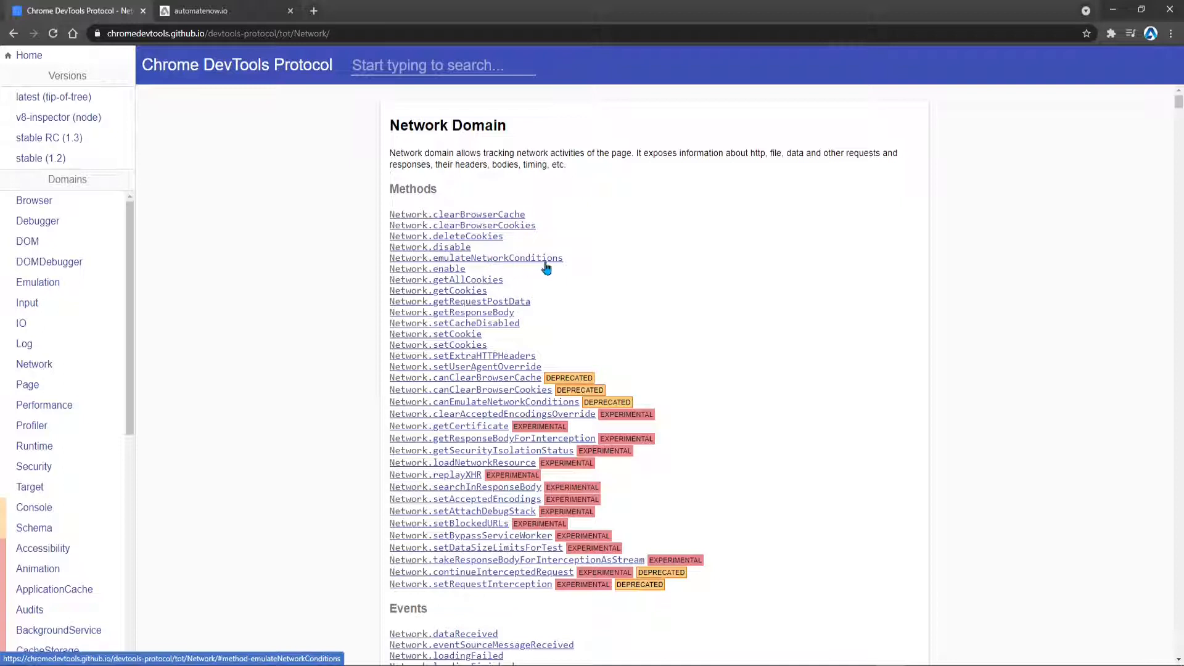
{"action": "left_click", "coordinate": [476, 258]}
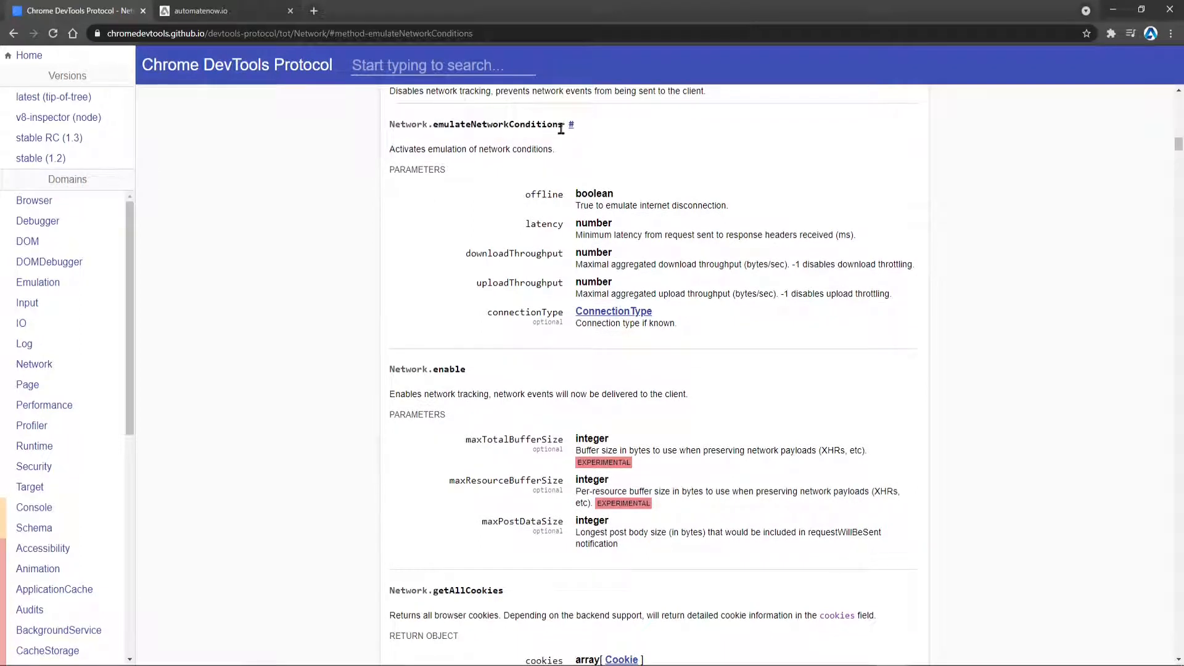
{"action": "left_click_drag", "start_coordinate": [529, 193], "coordinate": [896, 312]}
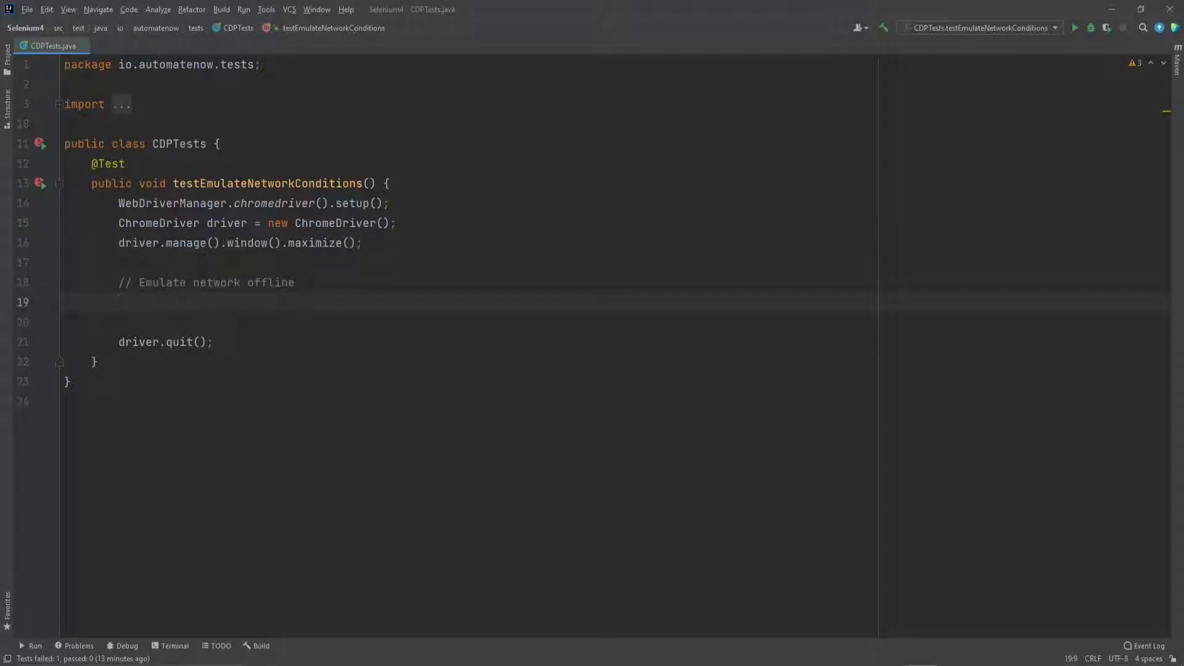
- Declare Map<String, Object> networkConditions = new HashMap<>() under the offline comment
{"action": "type", "text": "Map<>"}
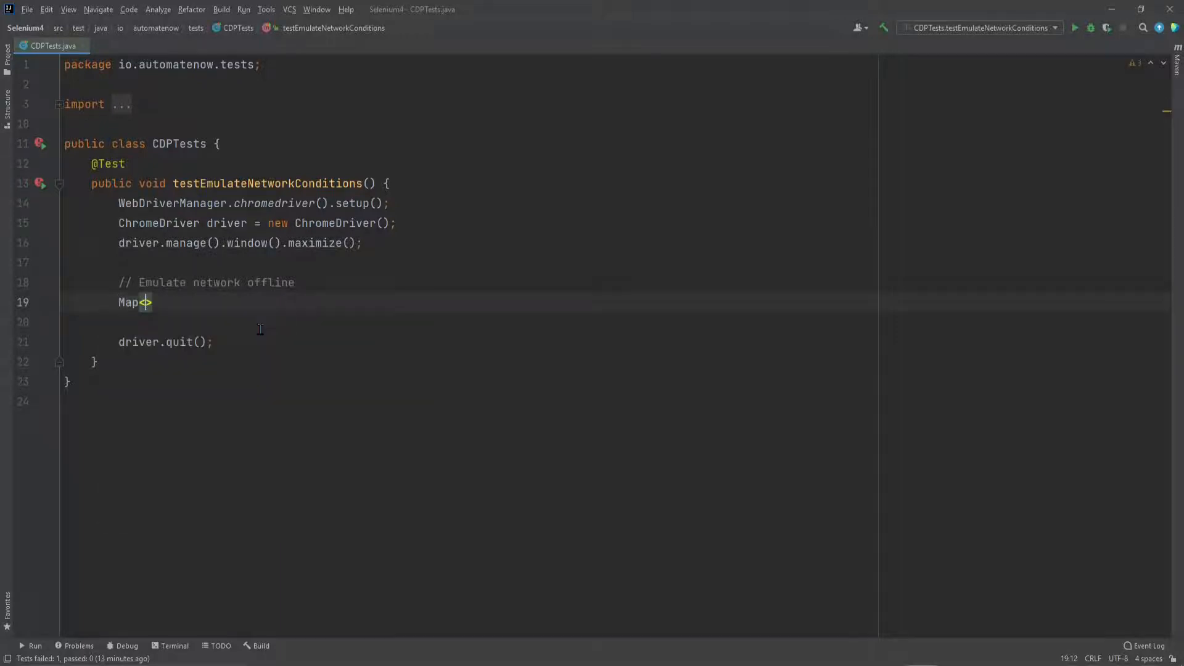
{"action": "type", "text": "<String,"}
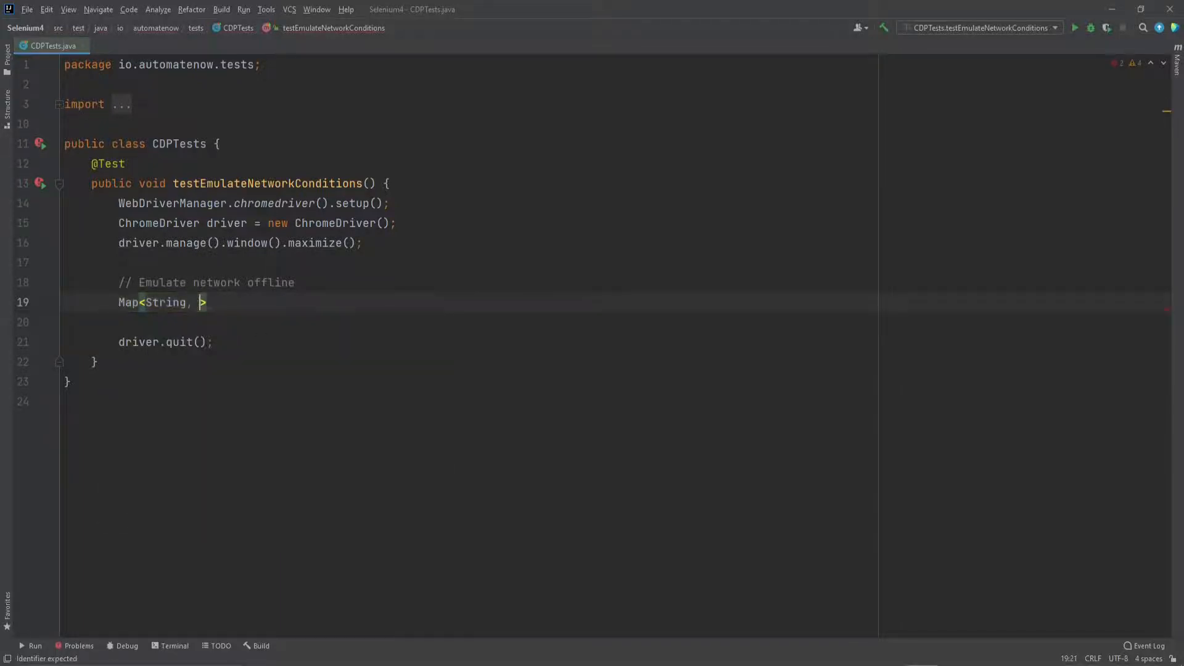
{"action": "type", "text": "Object"}
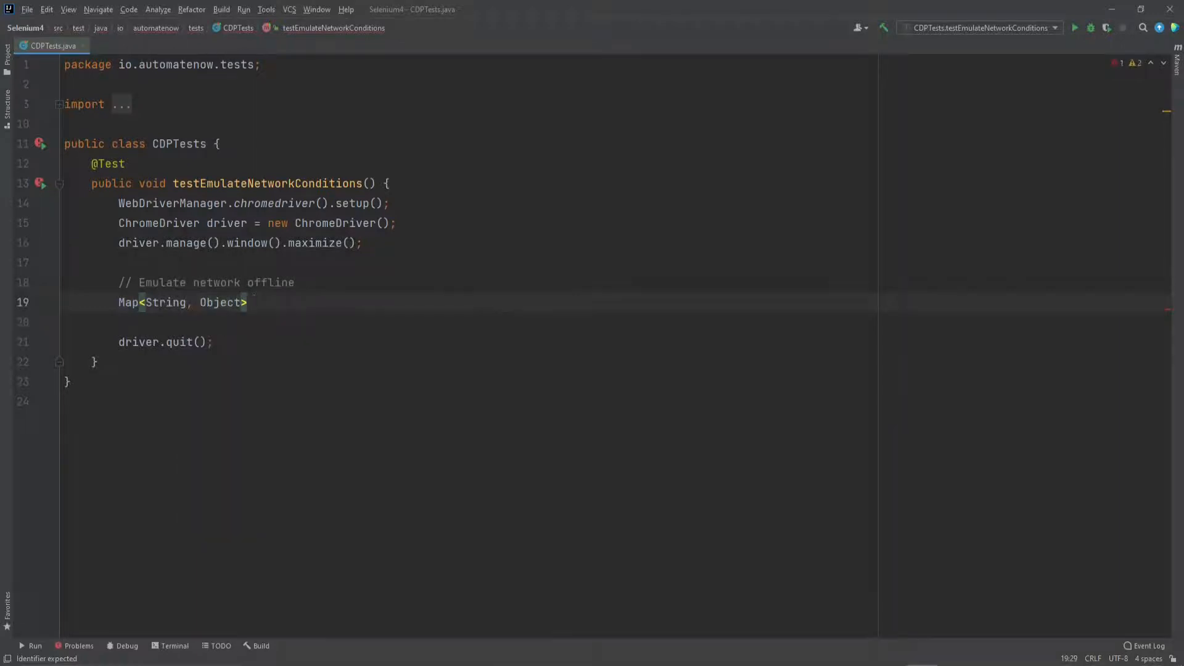
{"action": "type", "text": "networkConditions ="}
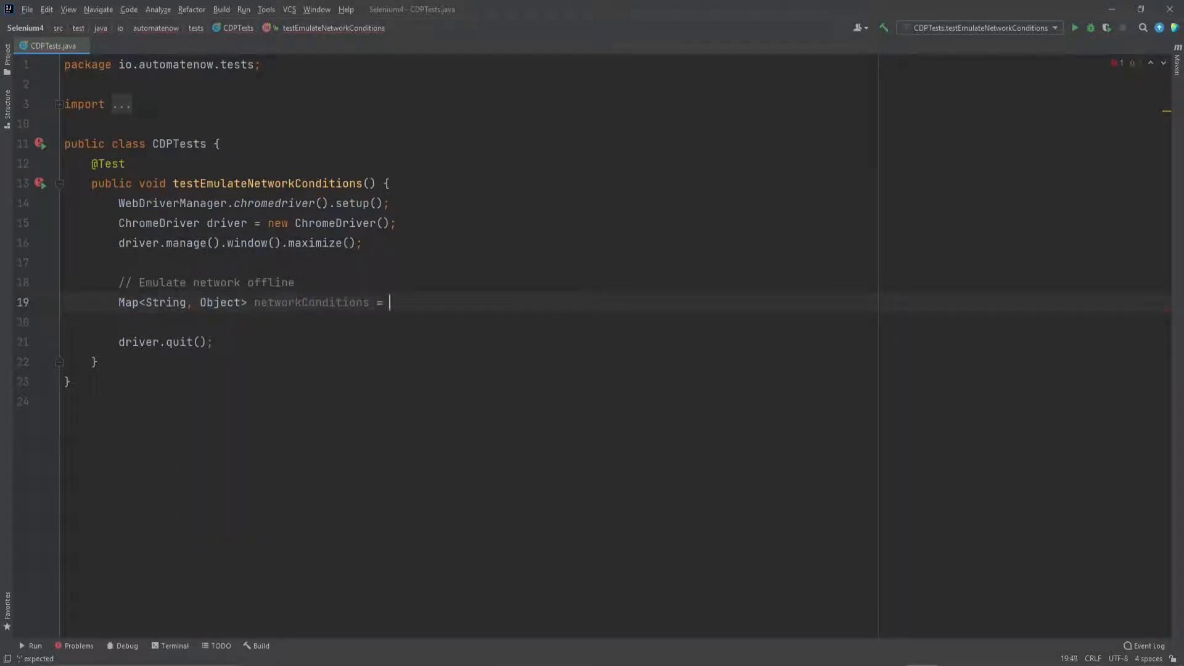
{"action": "type", "text": "new HashMap<>();"}
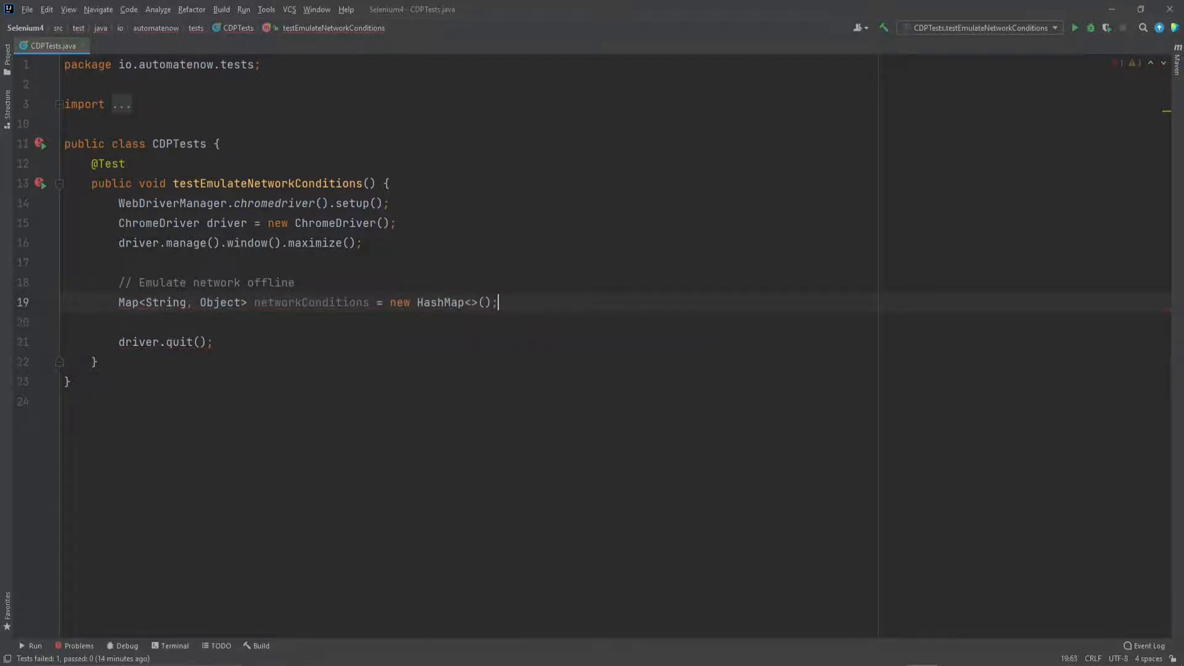
{"action": "key", "text": "Enter"}
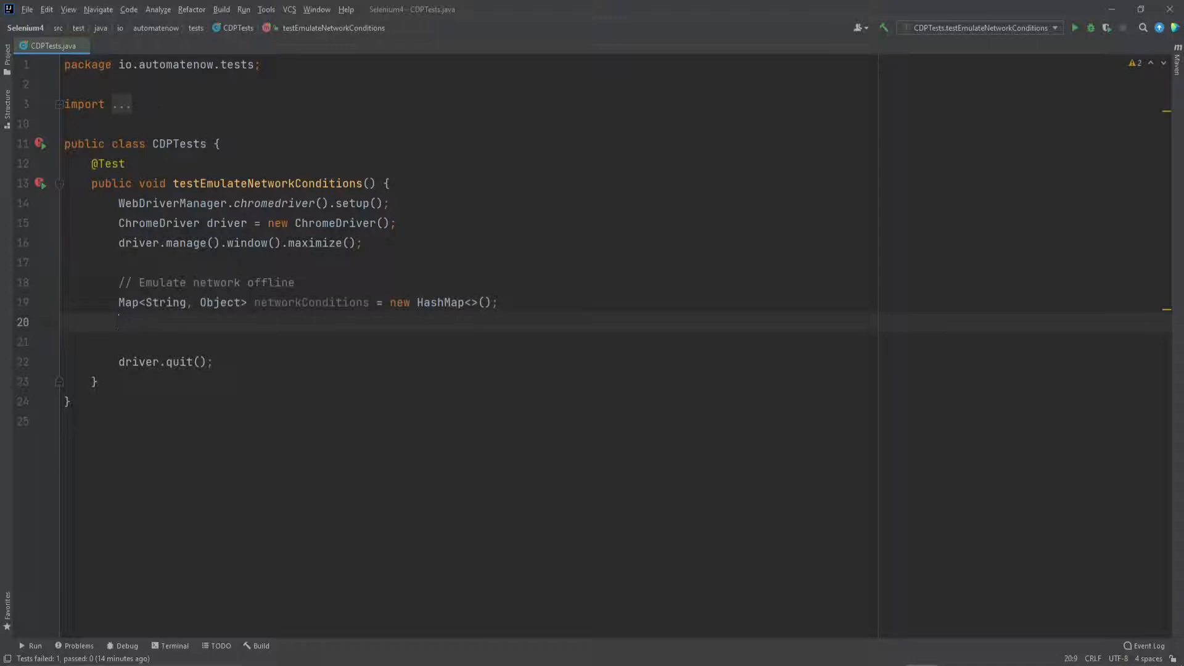
- Put the offline entry set to true into networkConditions
{"action": "type", "text": "networkConditions.pu"}
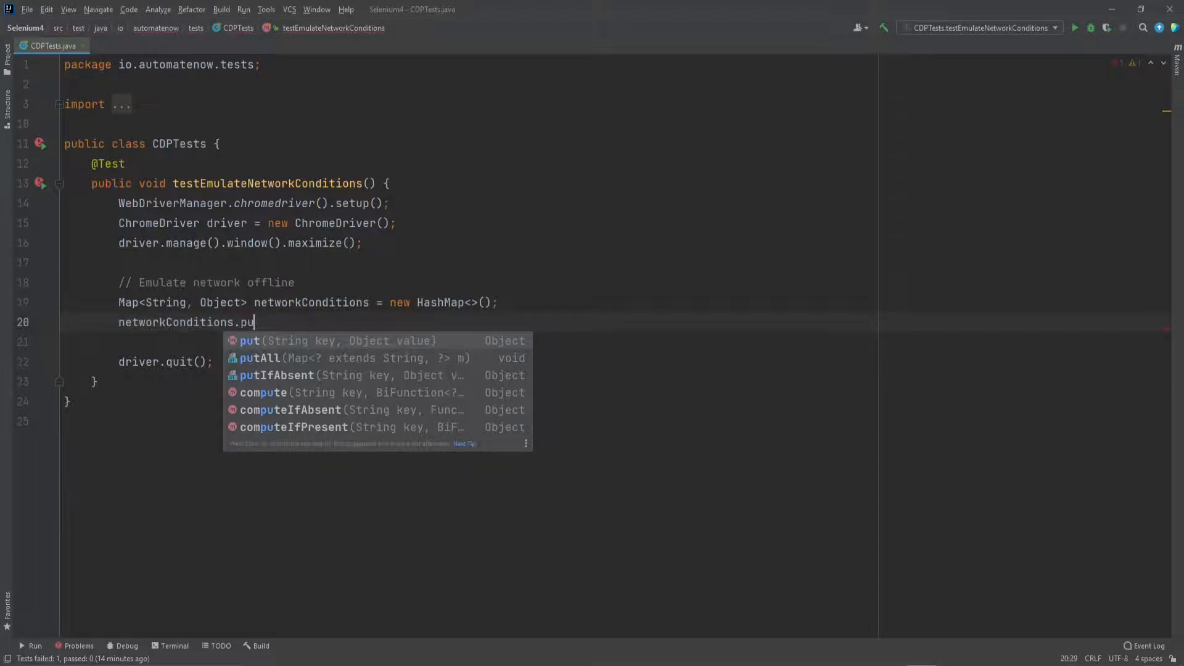
{"action": "left_click", "coordinate": [249, 340]}
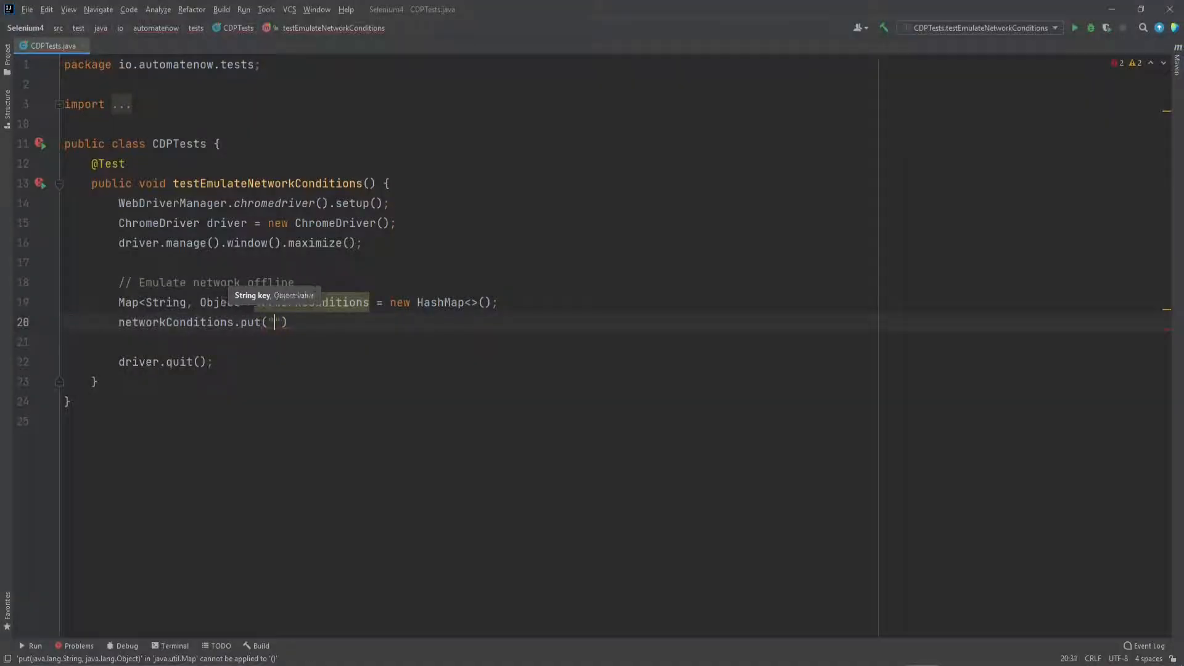
{"action": "type", "text": "offline"}
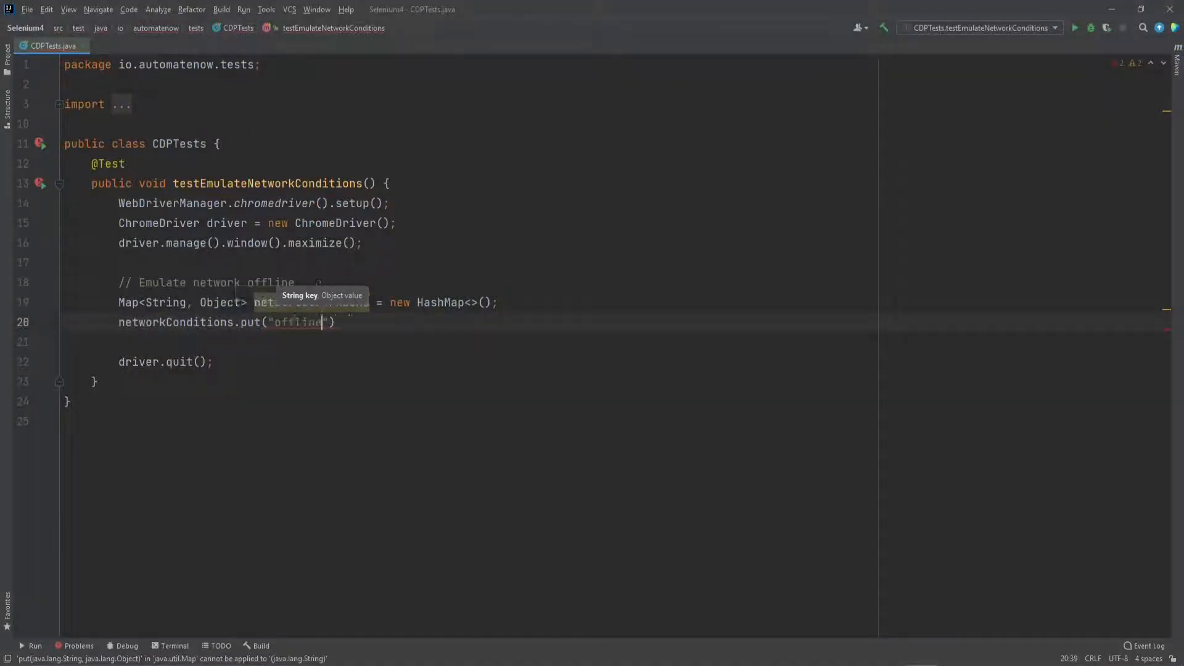
{"action": "type", "text": ", t"}
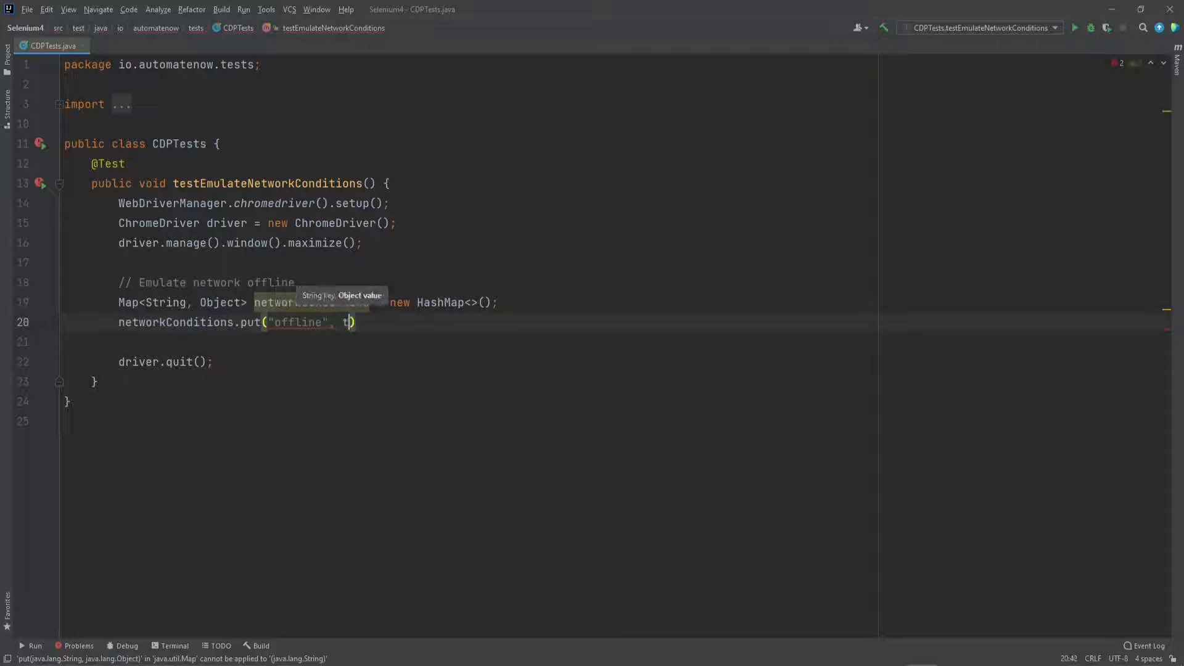
{"action": "type", "text": "rue"}
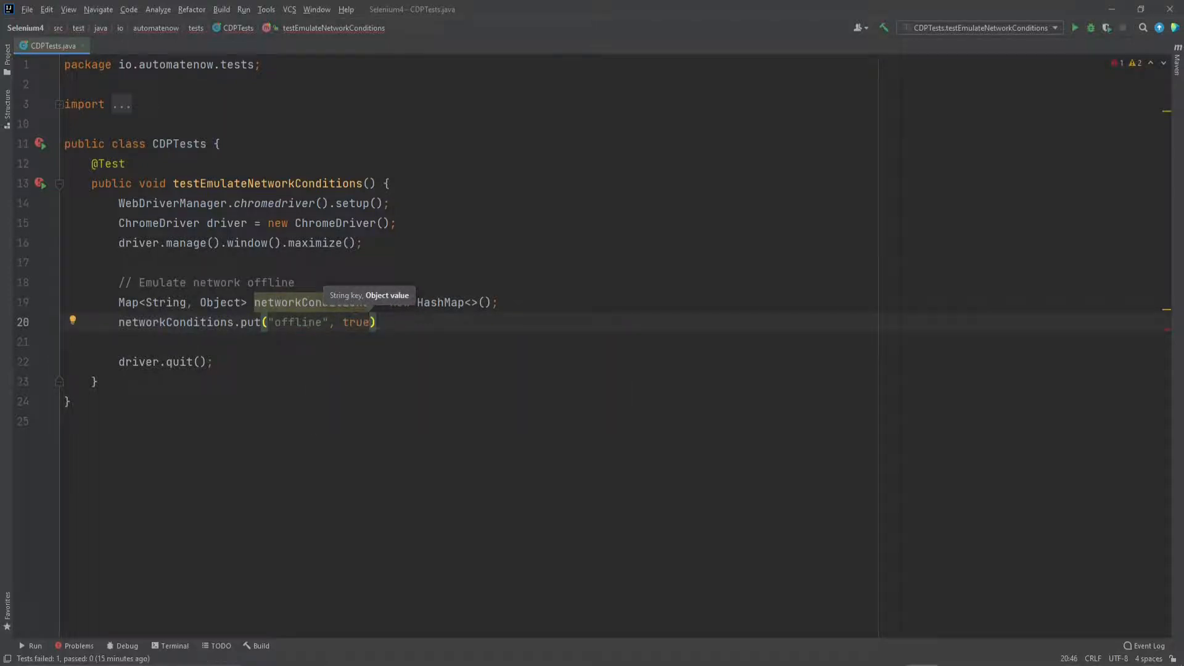
{"action": "type", "text": ";"}
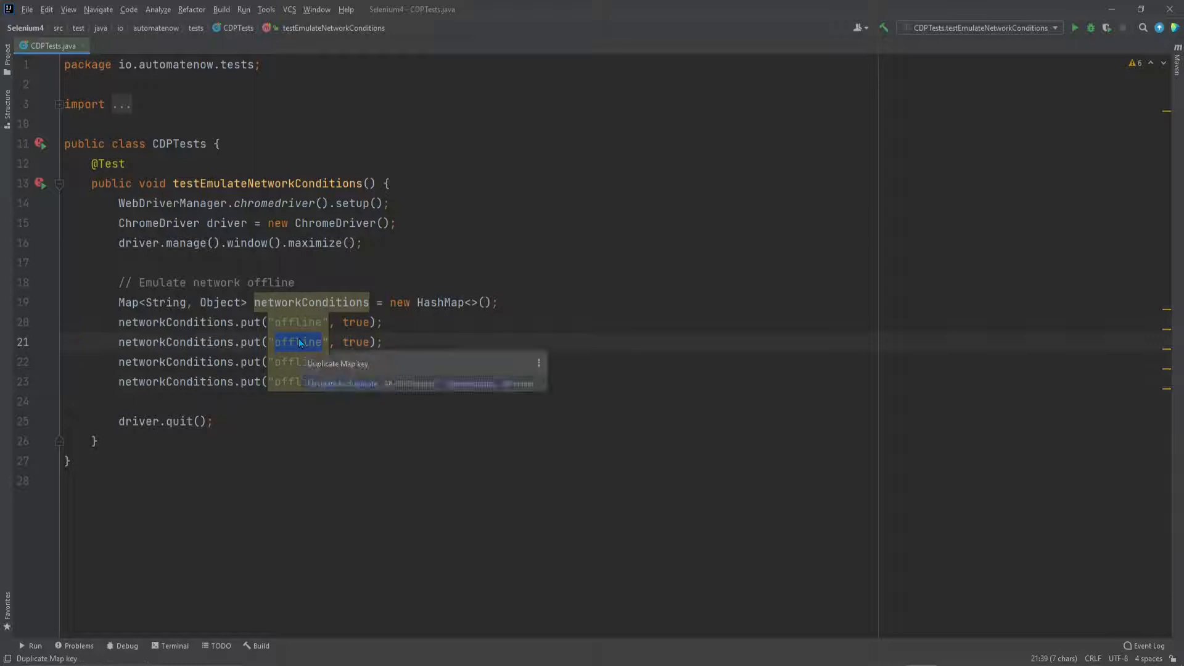
- Add entries latency 500, downloadThroughput -1 and uploadThroughput -1
{"action": "type", "text": "latency"}
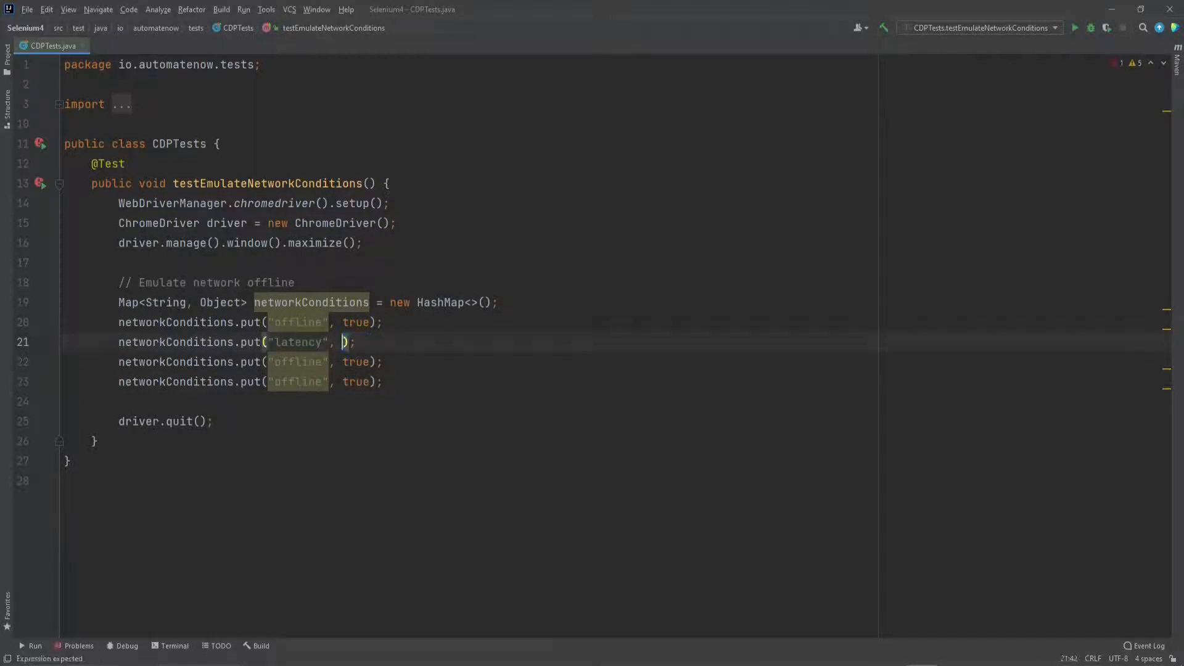
{"action": "type", "text": "500"}
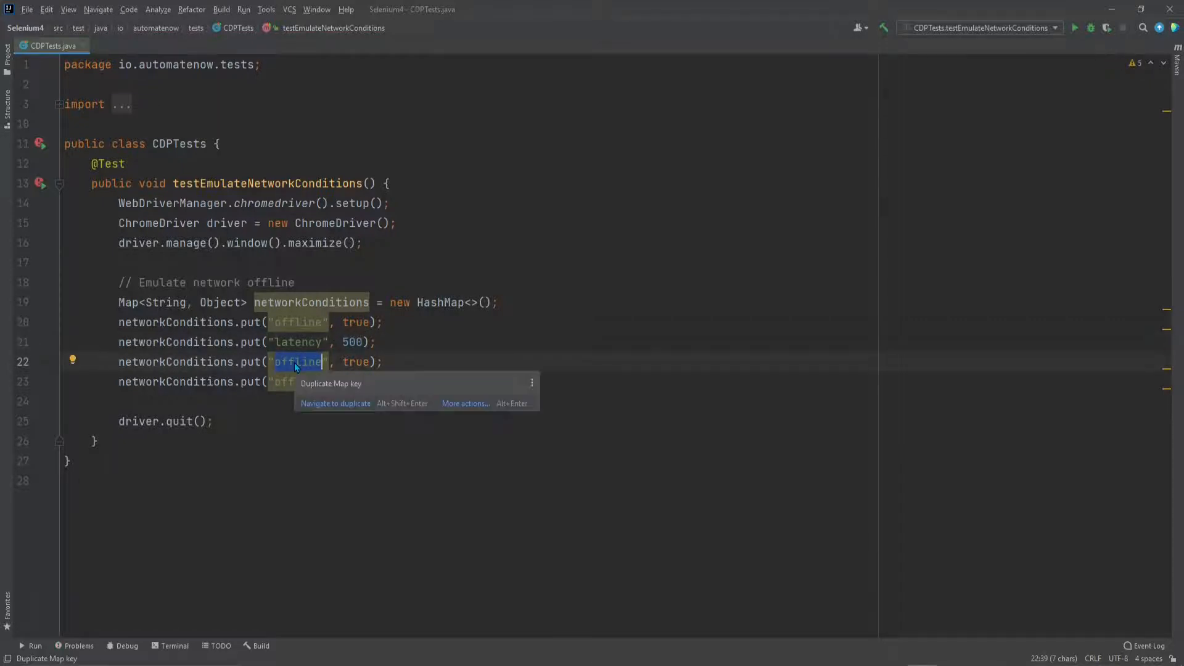
{"action": "type", "text": "downloadThroughput"}
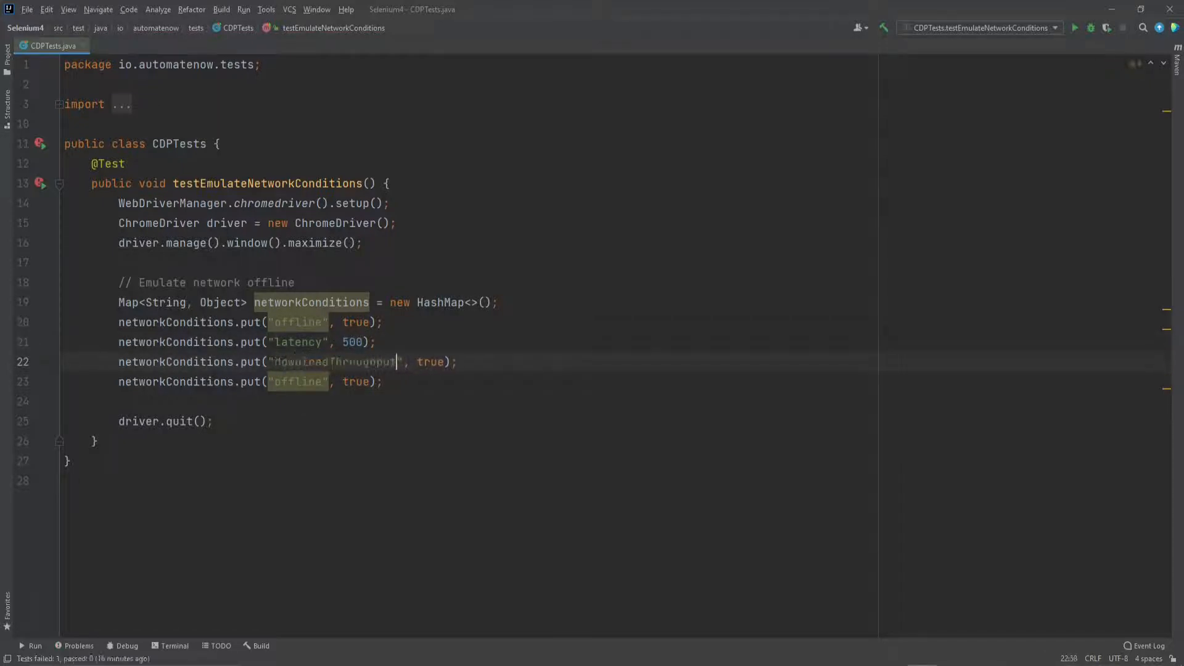
{"action": "type", "text": "-1"}
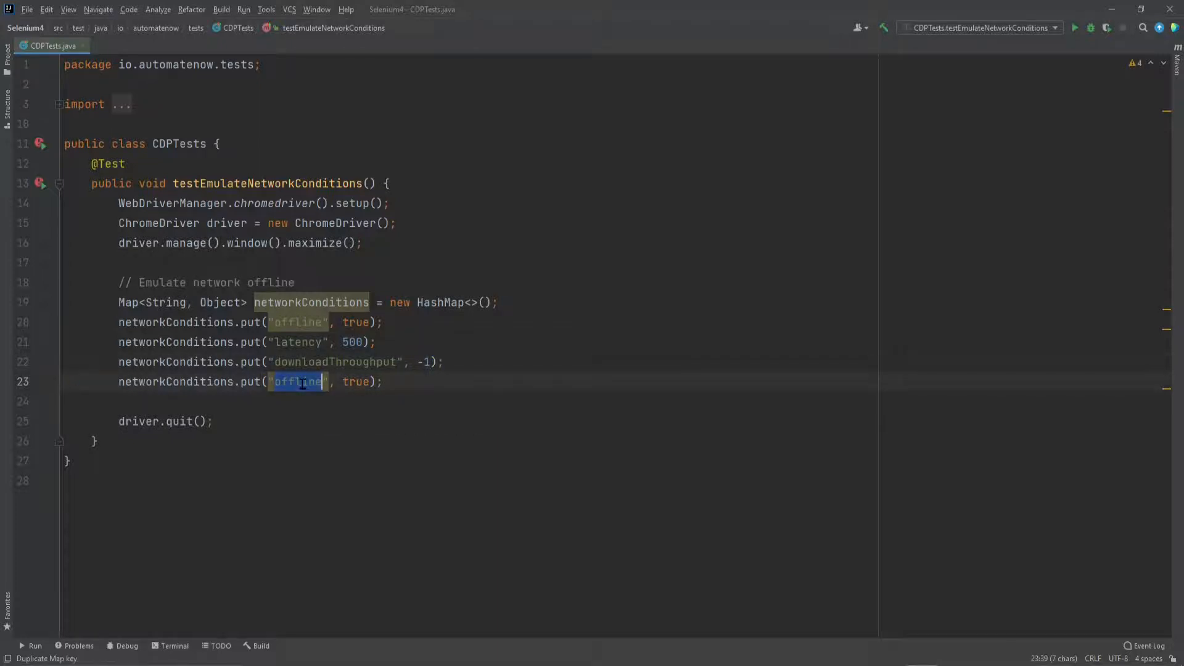
{"action": "type", "text": "uploadThroughput"}
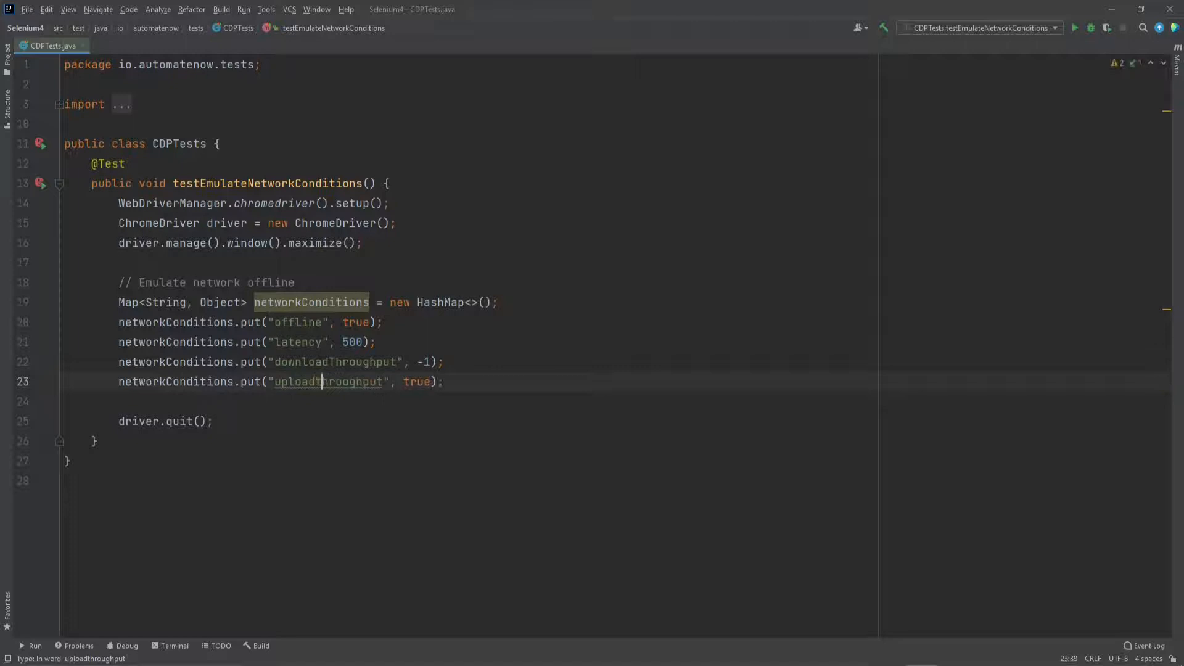
{"action": "type", "text": "-1"}
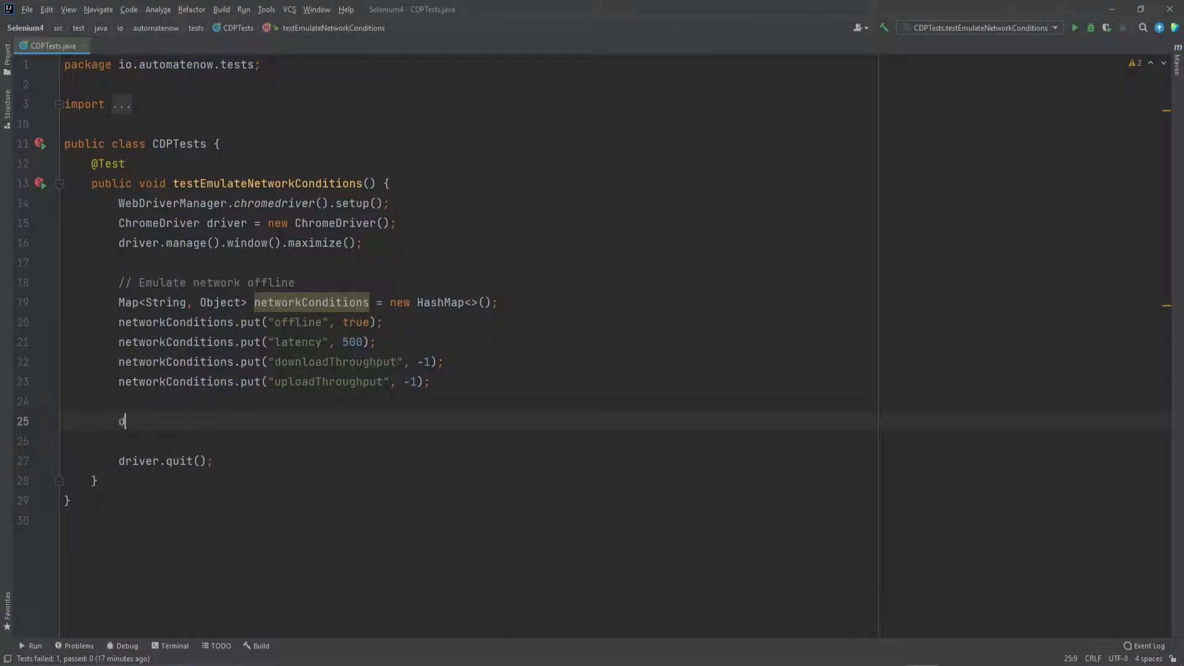
- Call driver.executeCdpCommand("Network.emulateNetworkConditions", networkConditions)
{"action": "type", "text": "driver."}
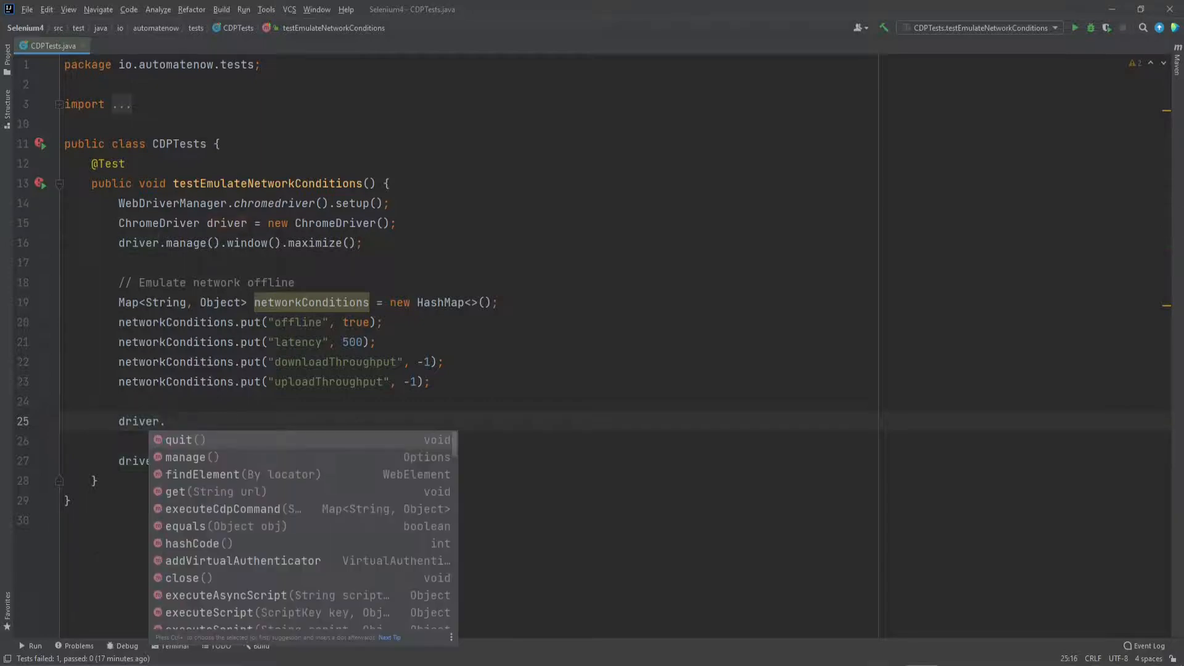
{"action": "type", "text": "ex"}
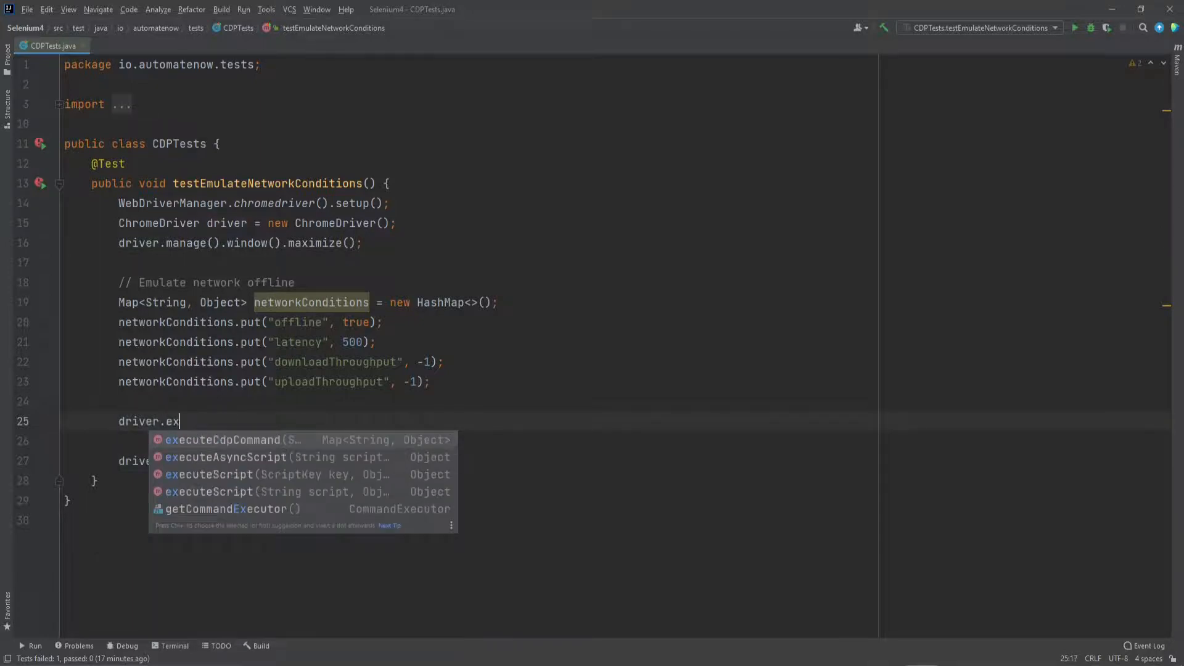
{"action": "left_click", "coordinate": [223, 439]}
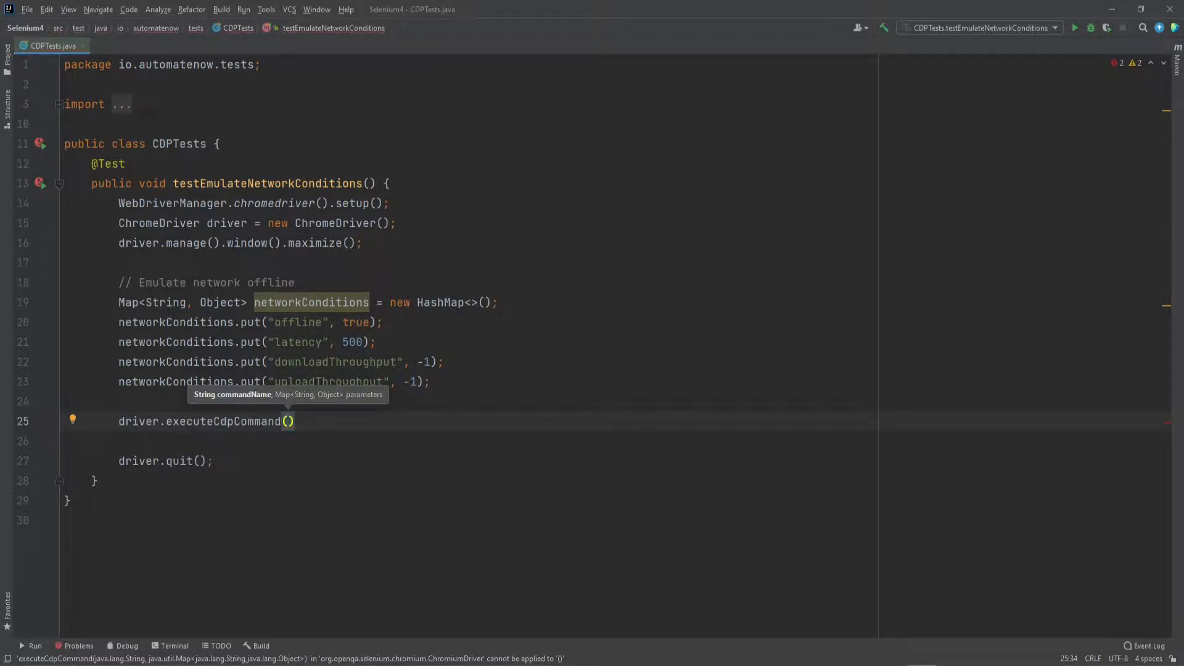
{"action": "type", "text": "\""}
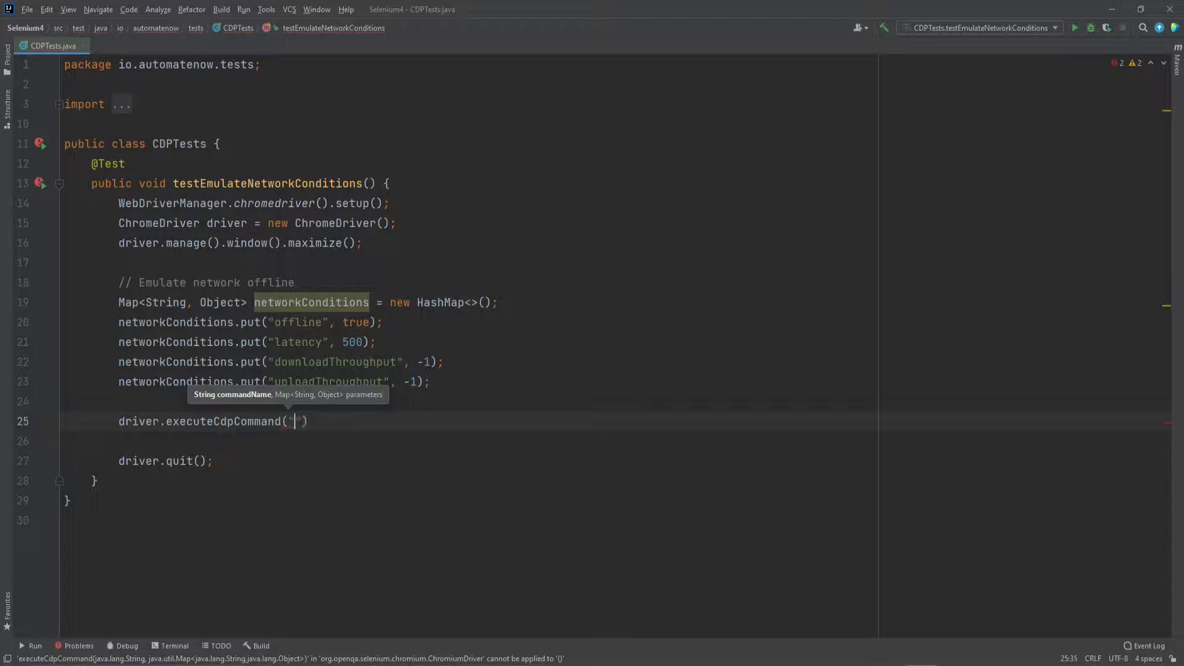
{"action": "type", "text": "Network."}
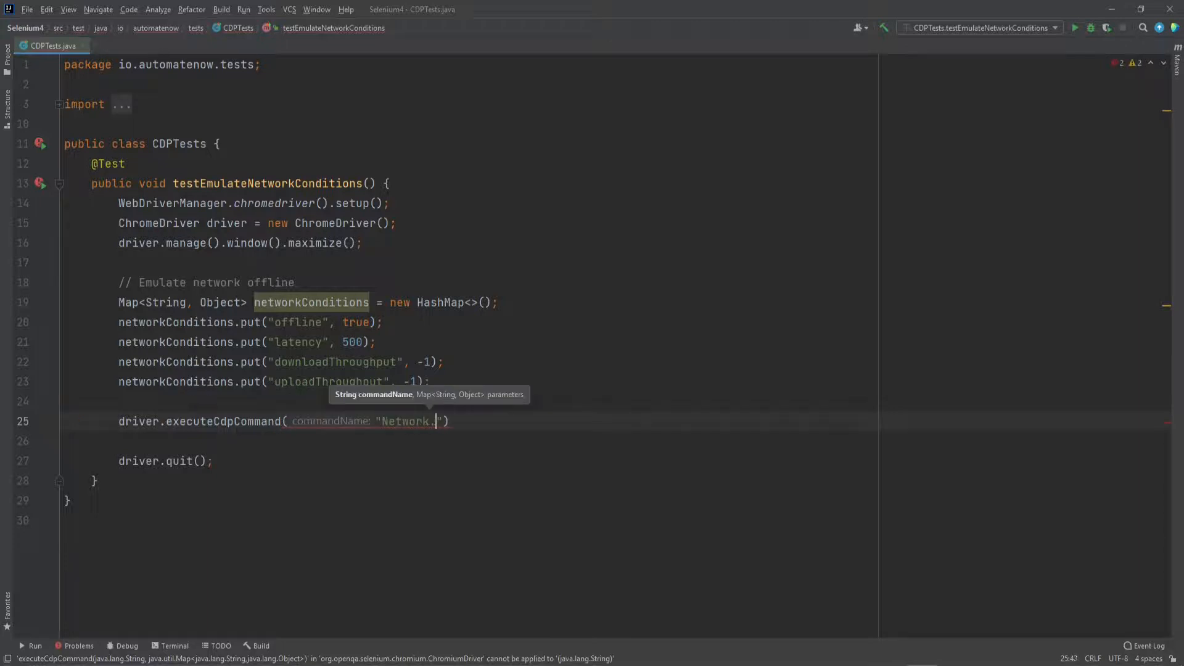
{"action": "type", "text": "em"}
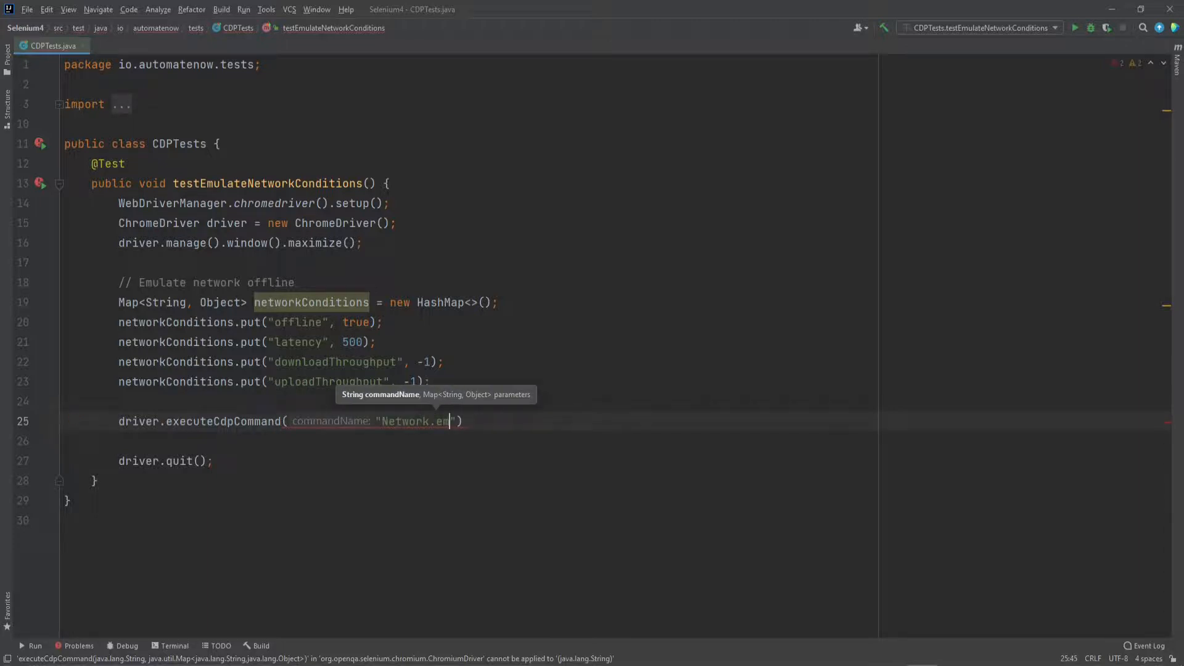
{"action": "type", "text": "ulateNetworkConditons"}
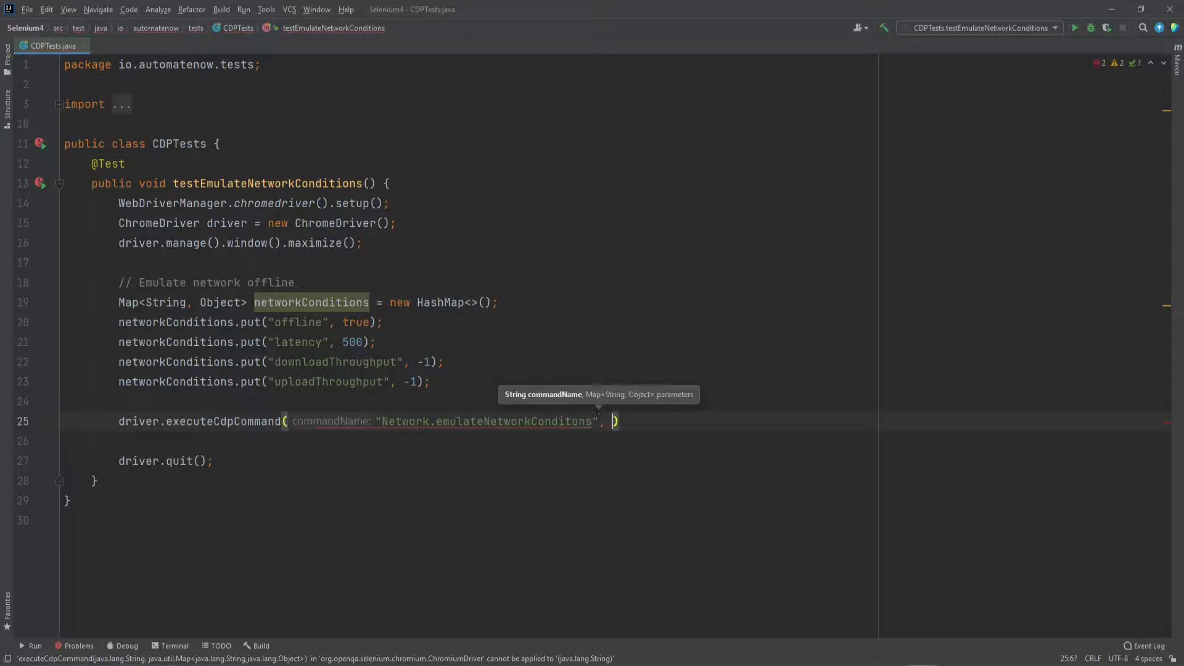
{"action": "type", "text": "networkConditions"}
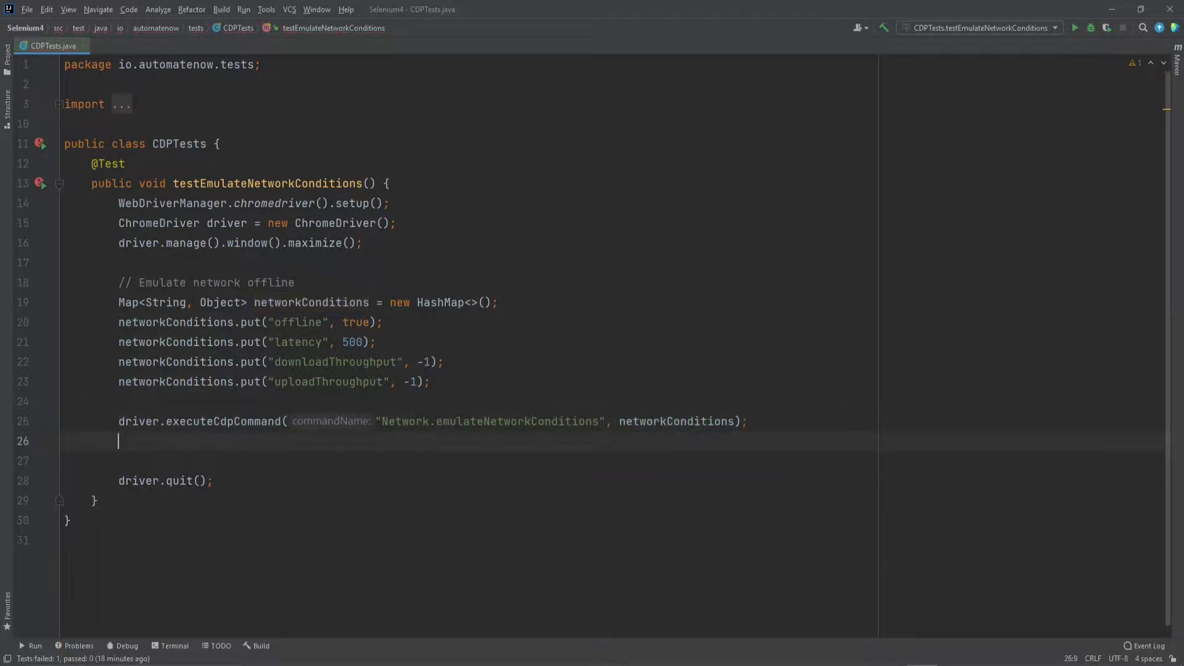
{"action": "type", "text": "driver."}
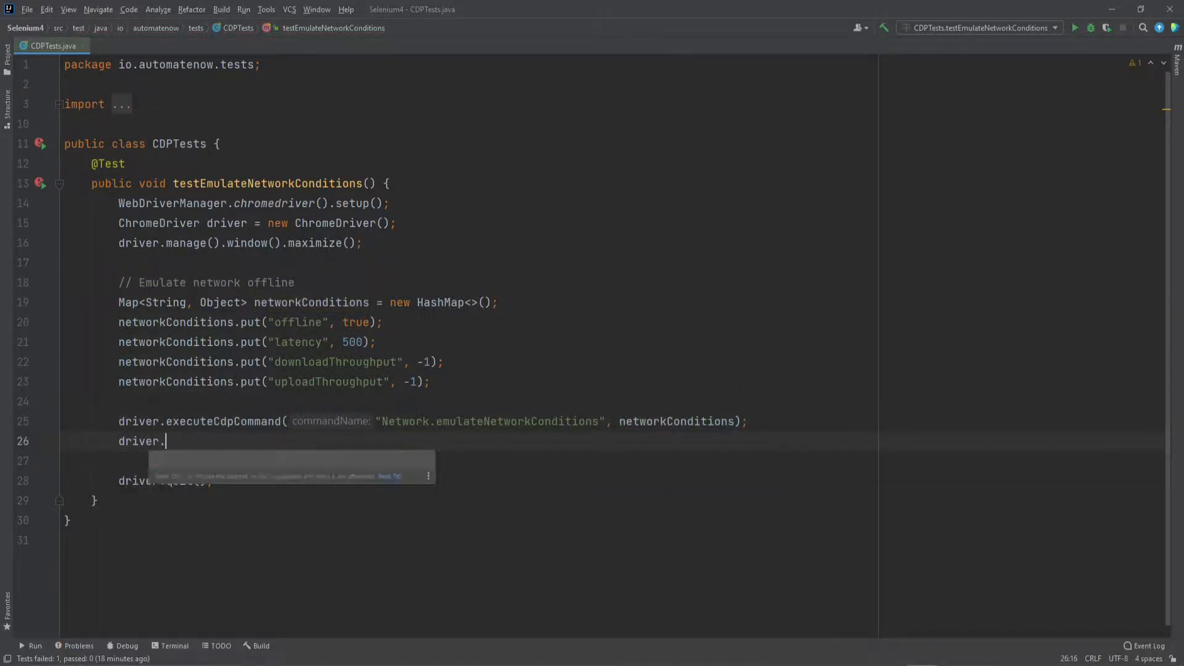
{"action": "type", "text": "get(\"\");"}
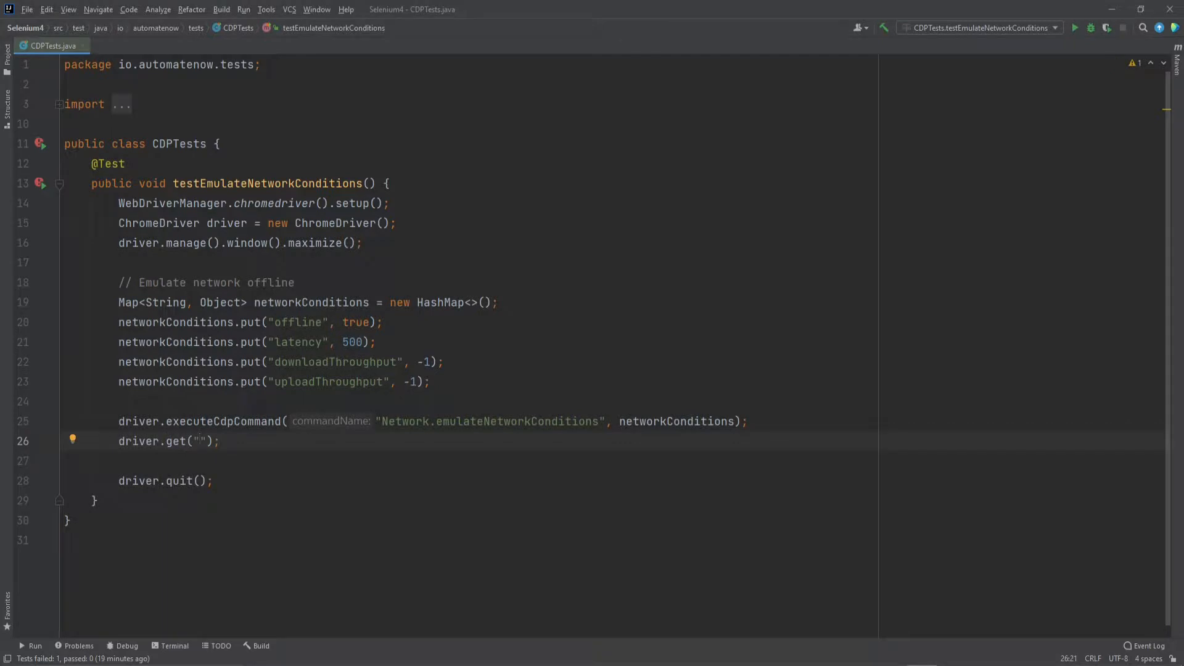
{"action": "type", "text": "https://www.automatenow.io/"}
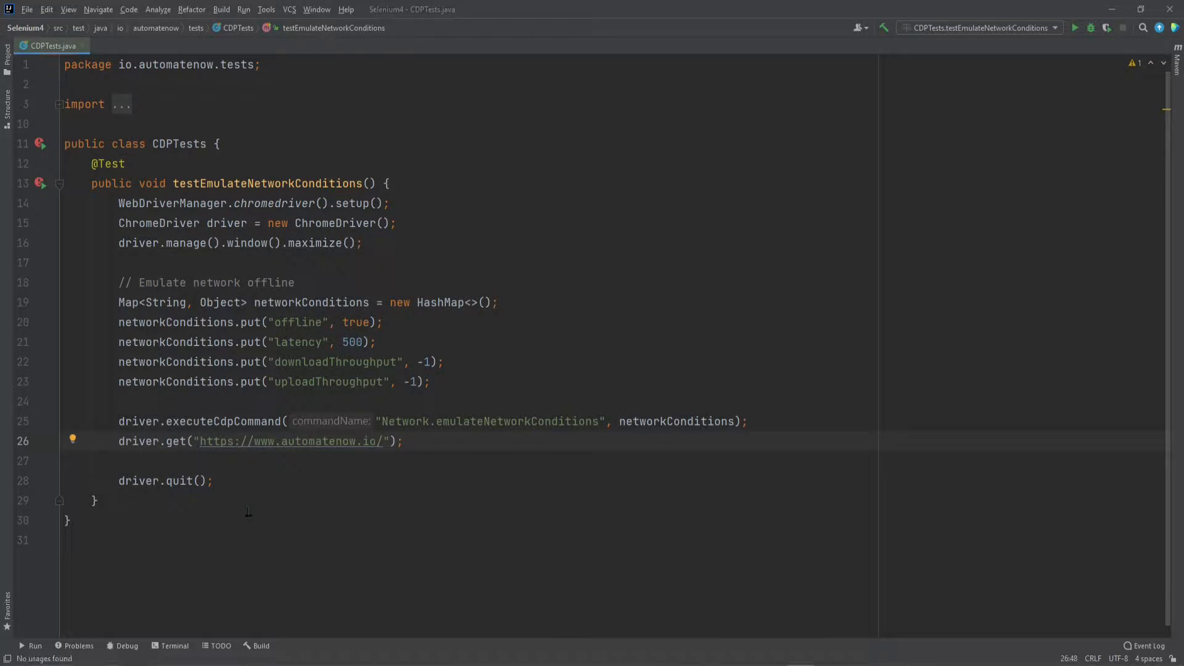
{"action": "left_click", "coordinate": [384, 442]}
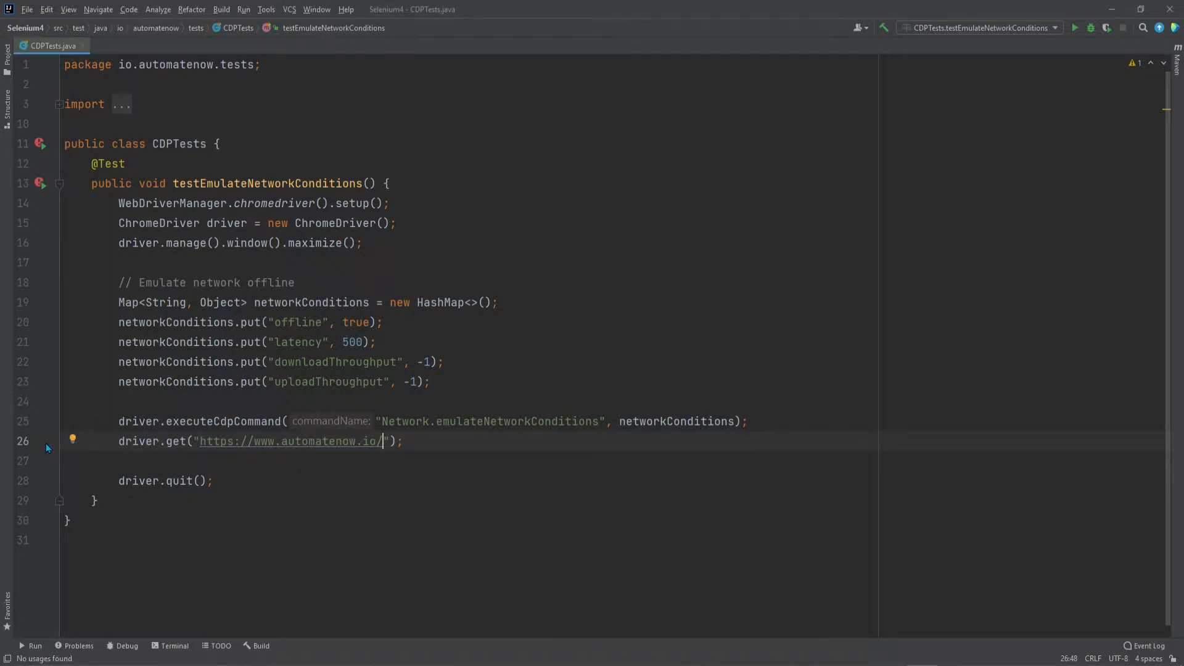
- Set a breakpoint on the page-load line 26 and start the test in debug mode
{"action": "left_click", "coordinate": [42, 442]}
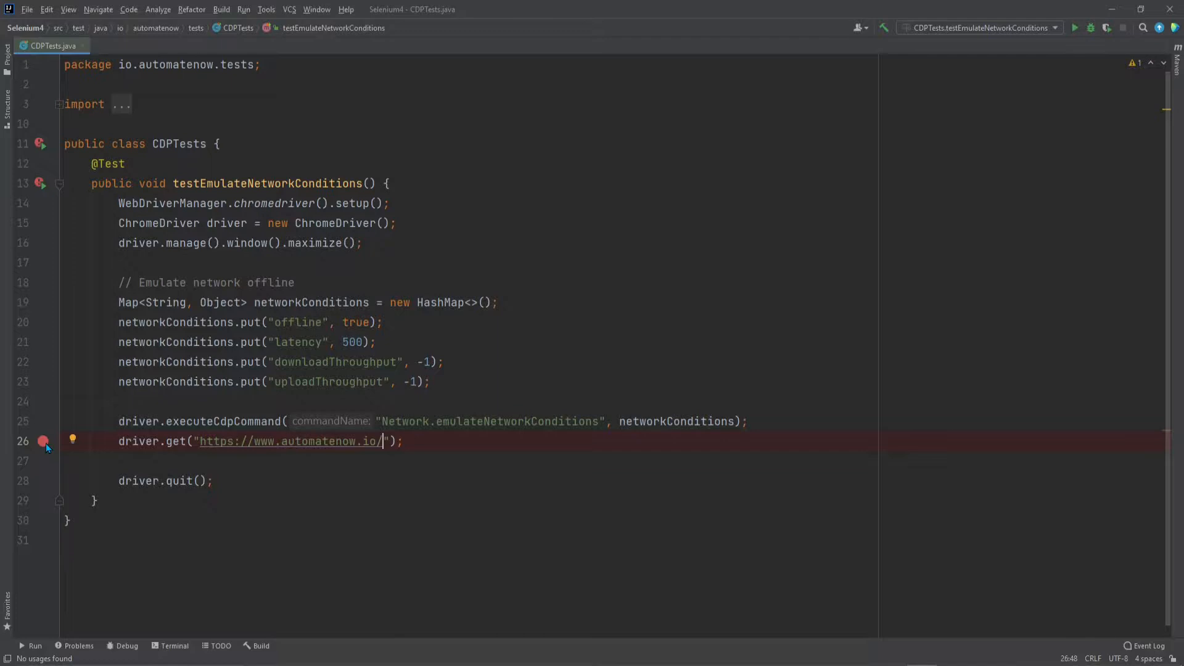
{"action": "left_click", "coordinate": [1090, 29]}
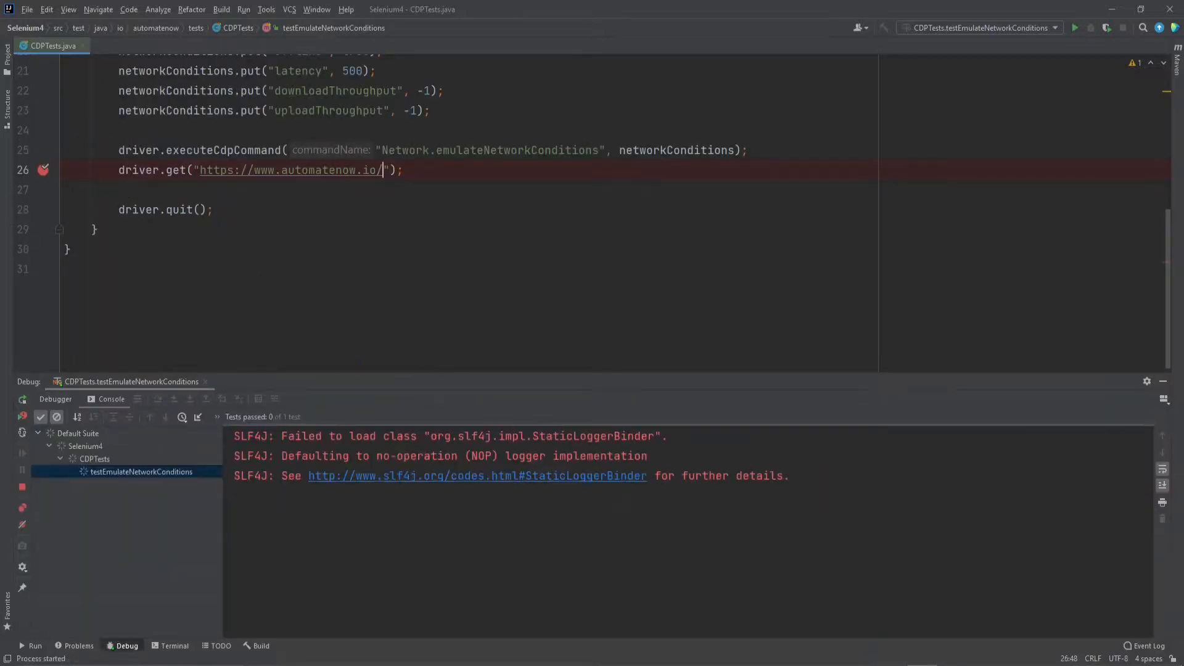